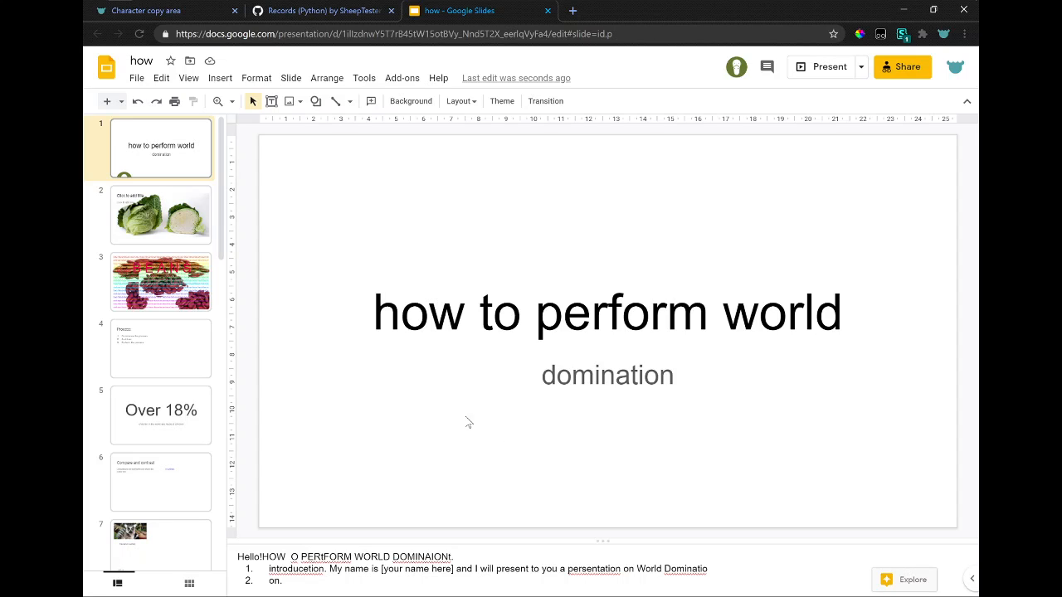
mouse_move(437, 533)
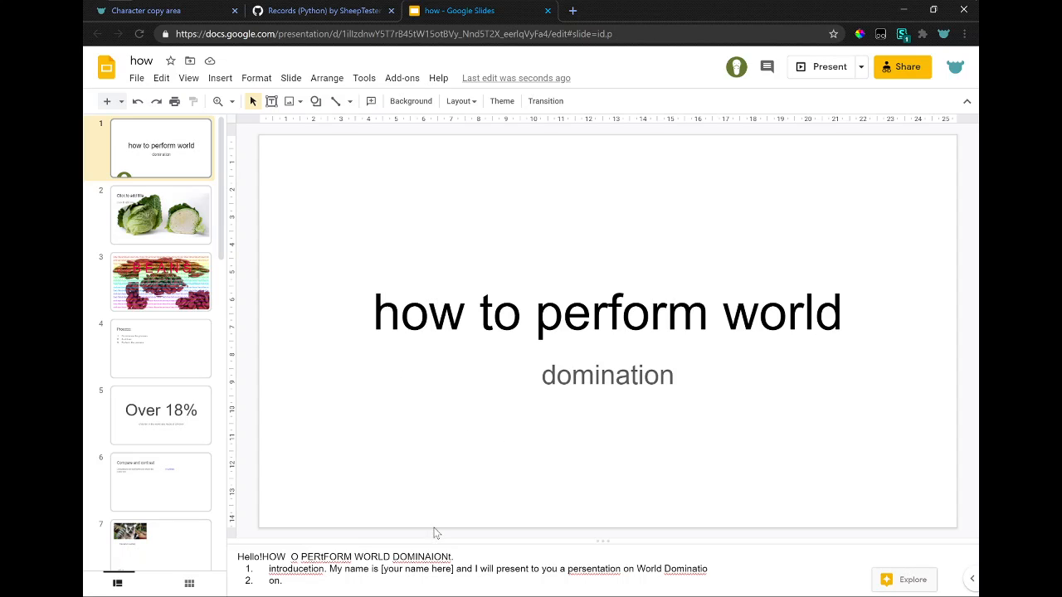
mouse_move(484, 429)
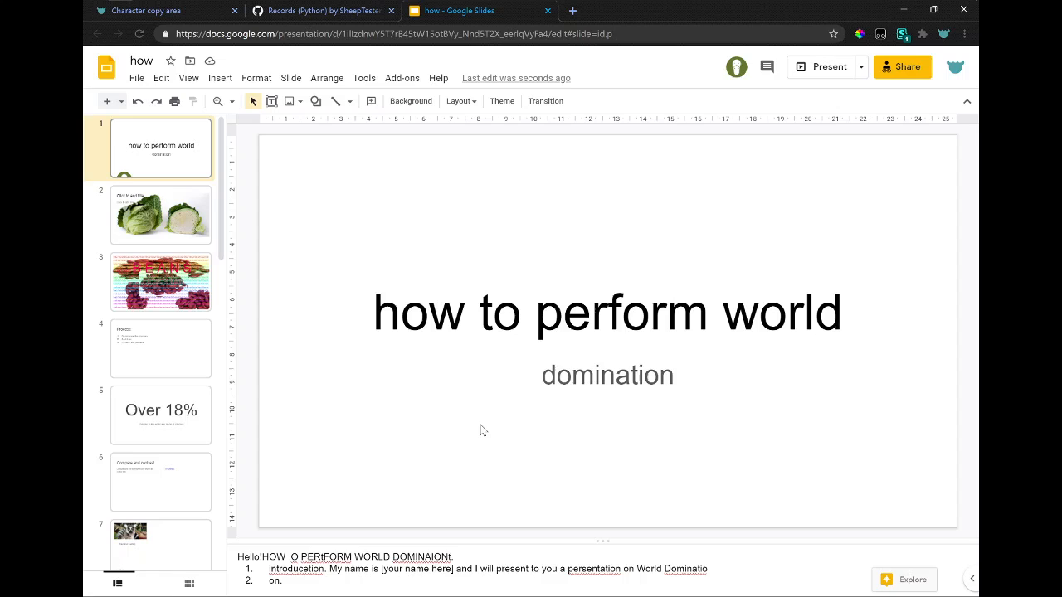
mouse_move(508, 431)
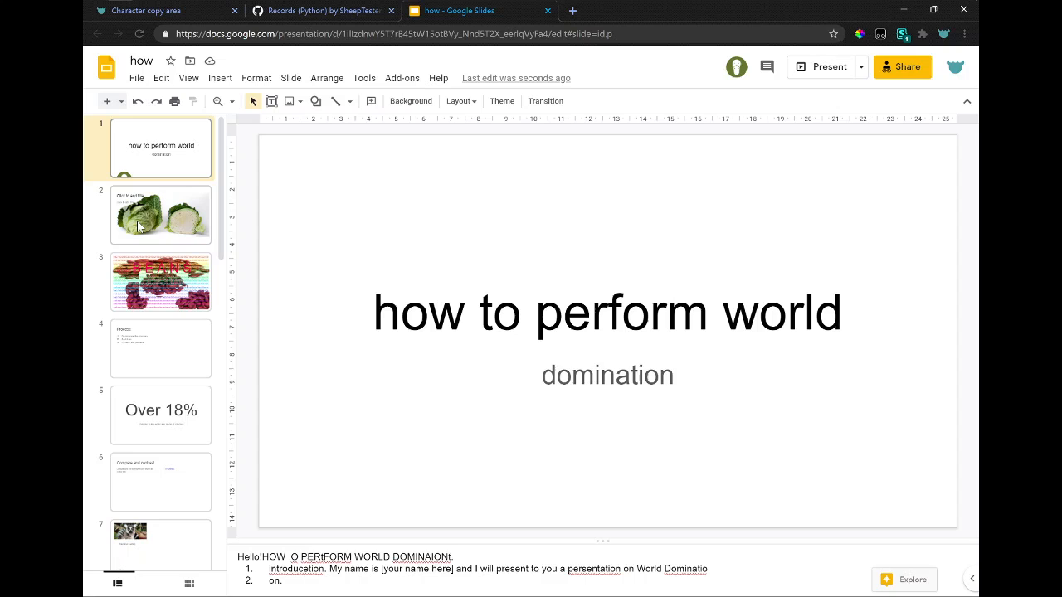
- Open the cabbage slide (slide 2) from the filmstrip to read its notes
left_click(160, 215)
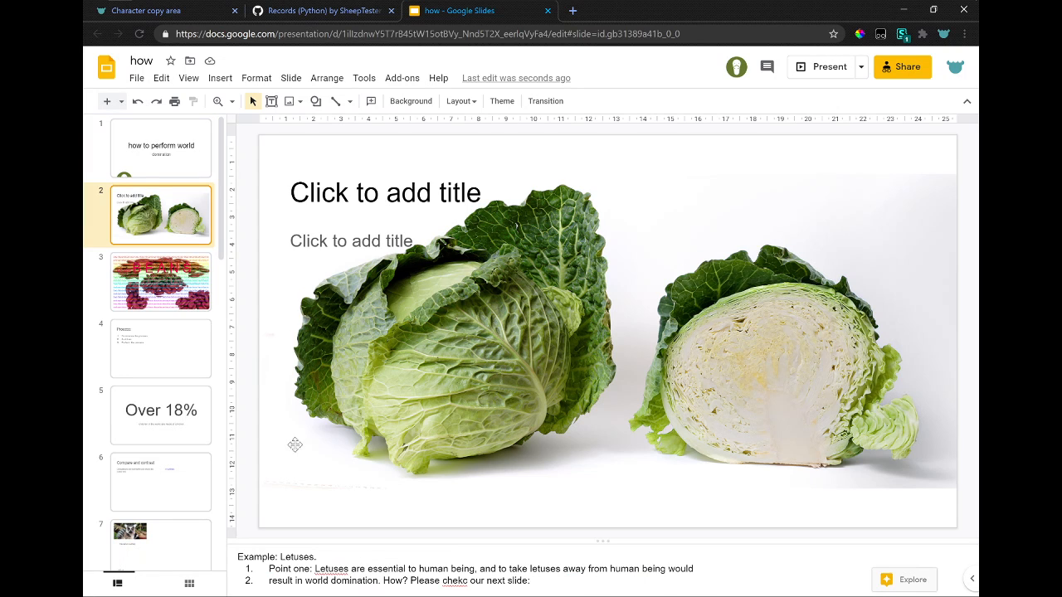
mouse_move(264, 485)
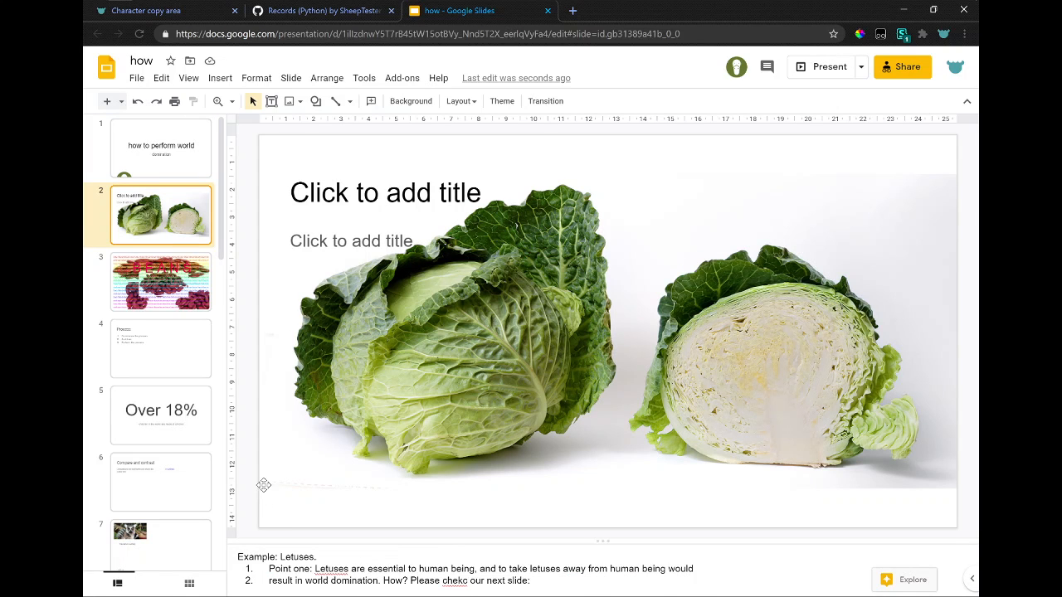
mouse_move(334, 477)
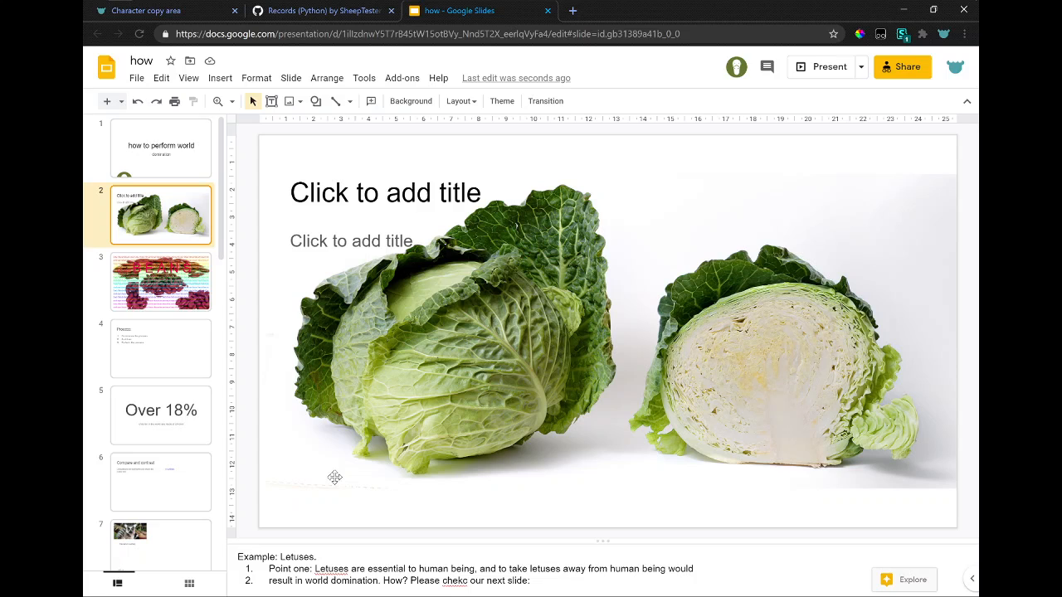
mouse_move(392, 501)
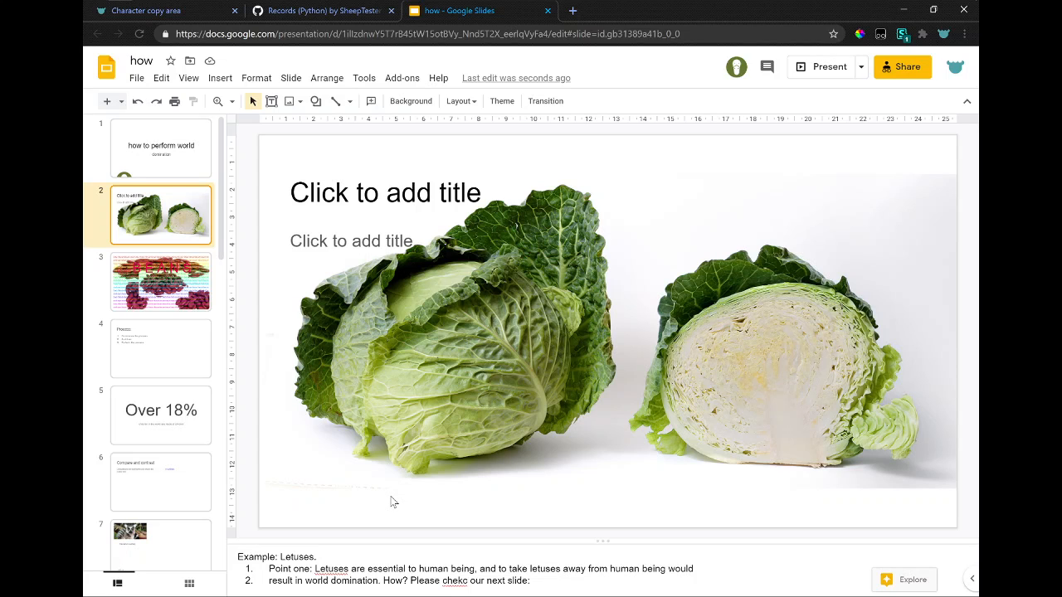
mouse_move(368, 414)
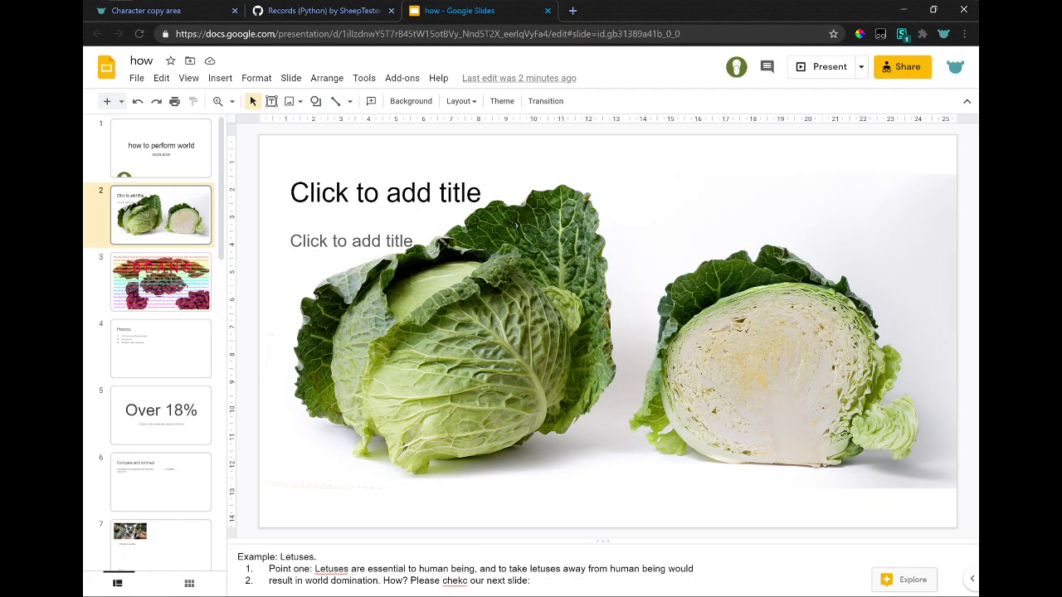
mouse_move(498, 534)
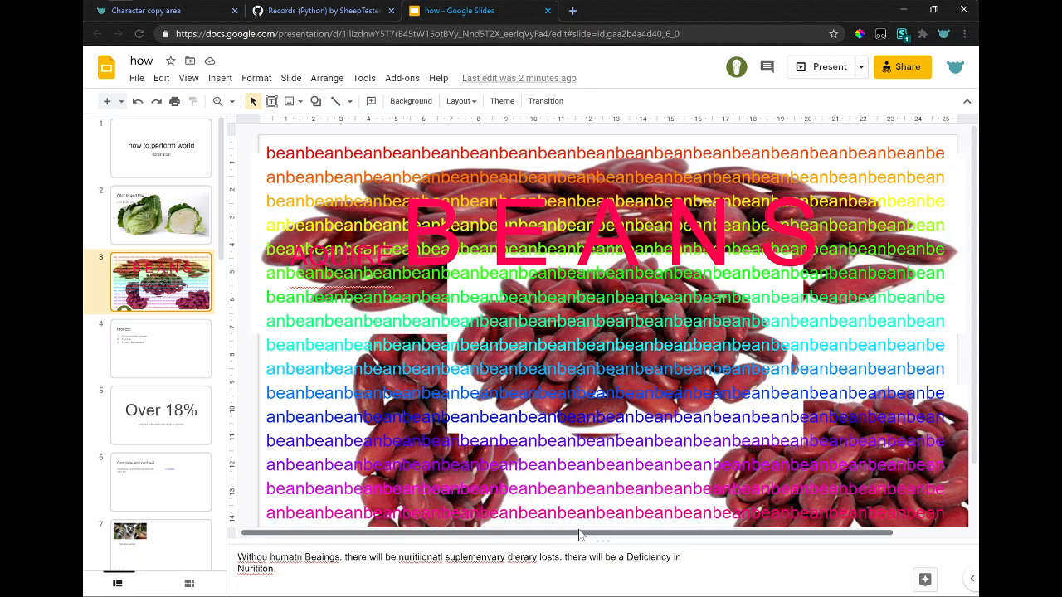
- Step through the Process, Over 18% and Compare and contrast slides
left_click(160, 348)
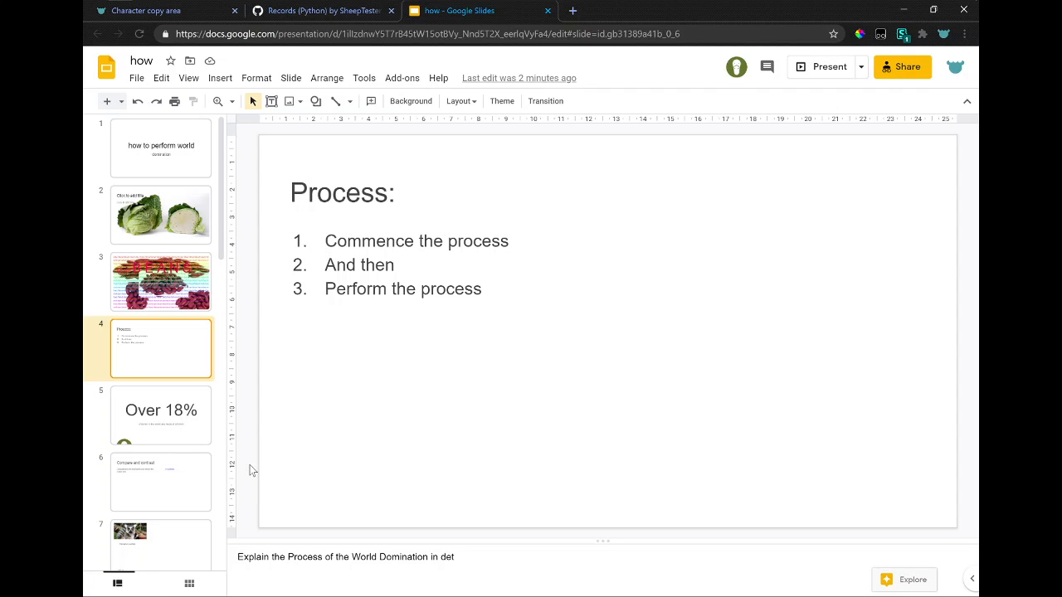
mouse_move(220, 438)
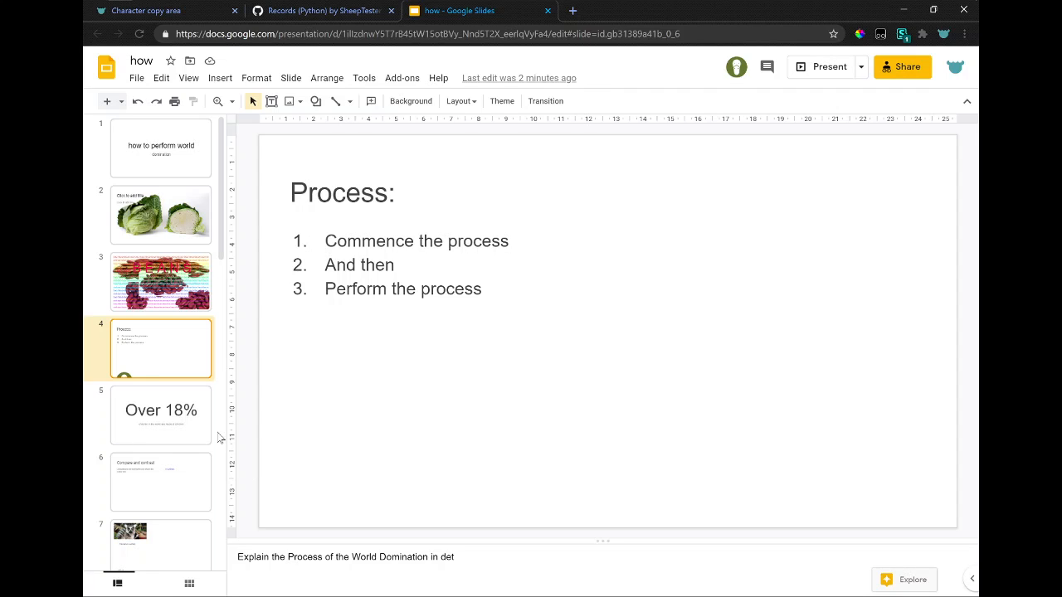
left_click(161, 414)
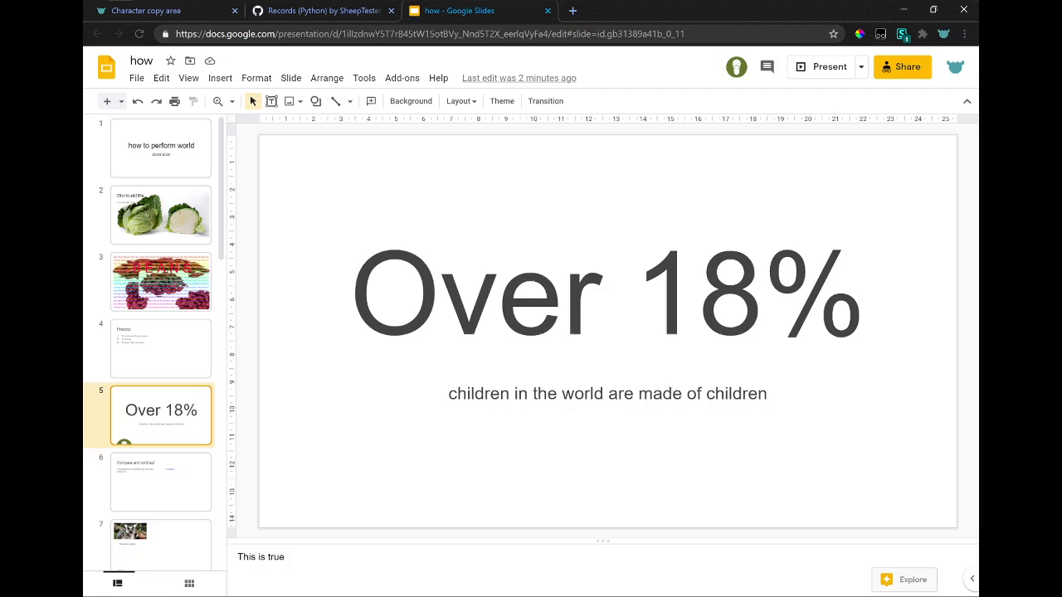
mouse_move(135, 477)
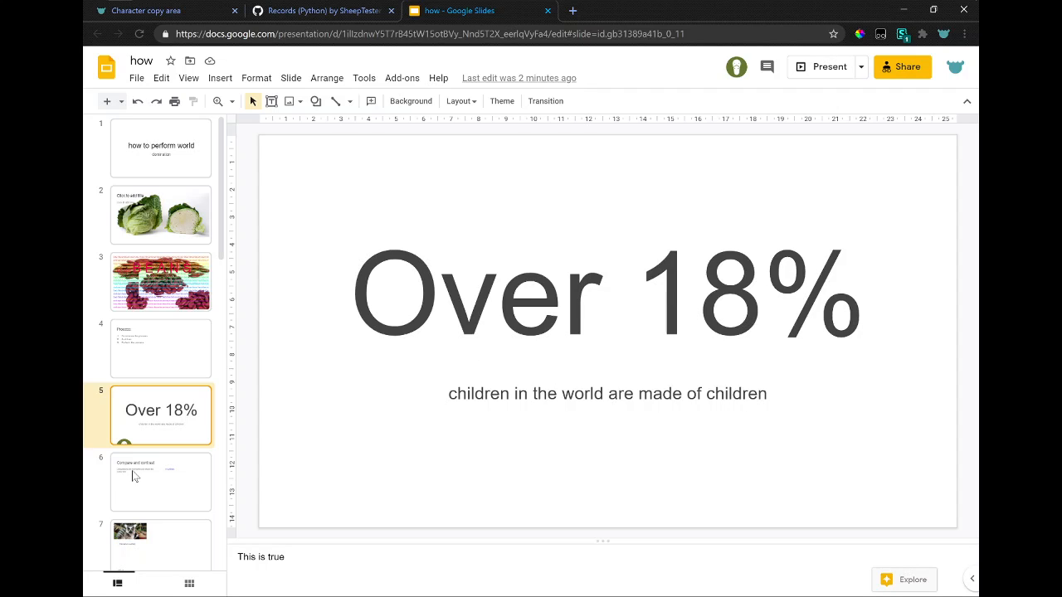
left_click(160, 482)
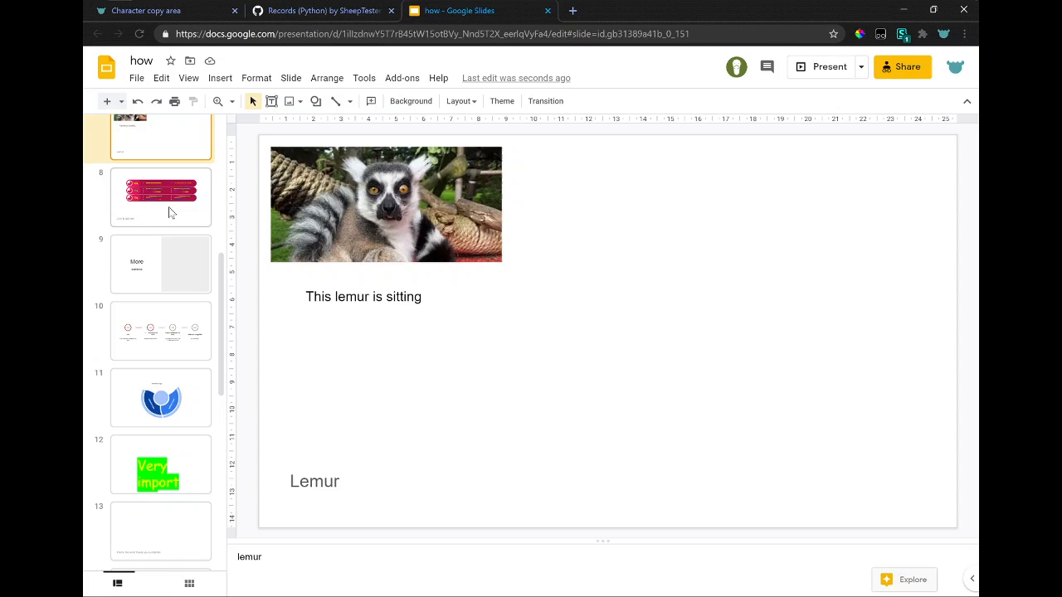
- Reopen slide 6, Compare and contrast, and deselect the In contrast text box
left_click(160, 197)
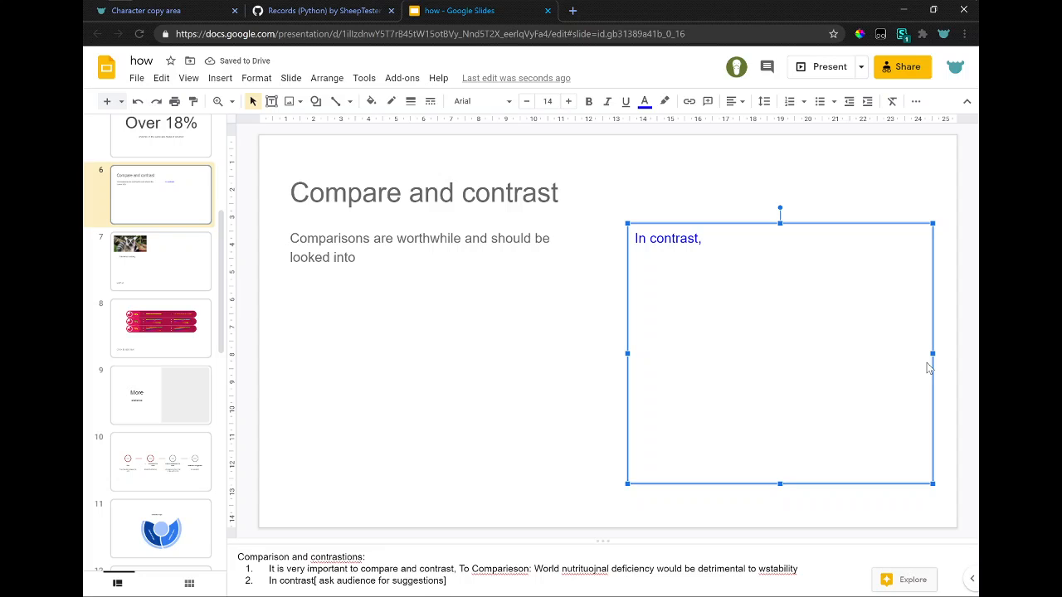
left_click(827, 454)
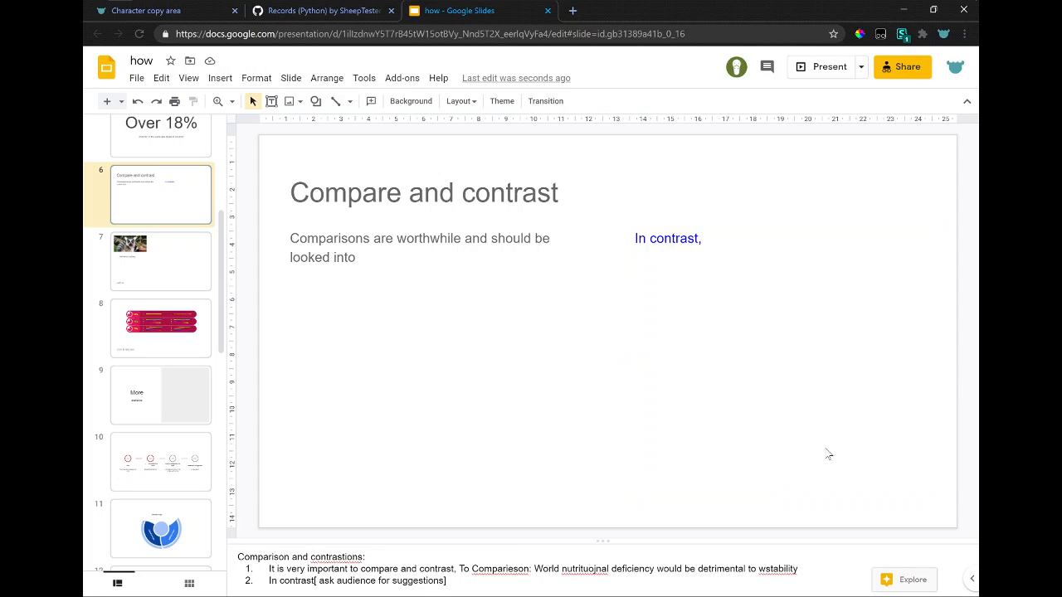
mouse_move(705, 480)
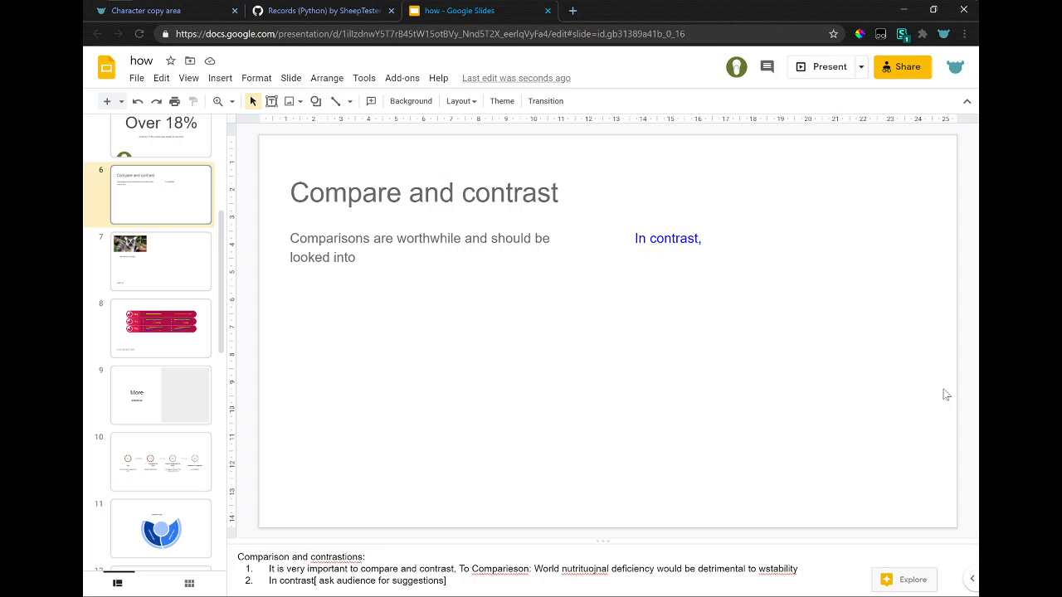
mouse_move(779, 410)
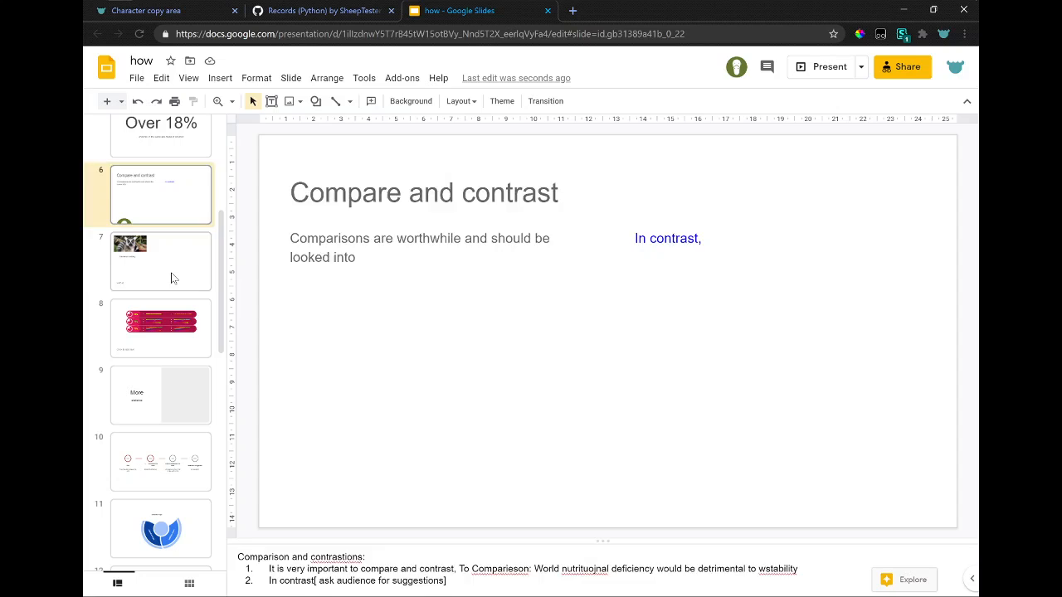
- Advance through the following slide, More statistics and the timeline diagram slide
left_click(160, 327)
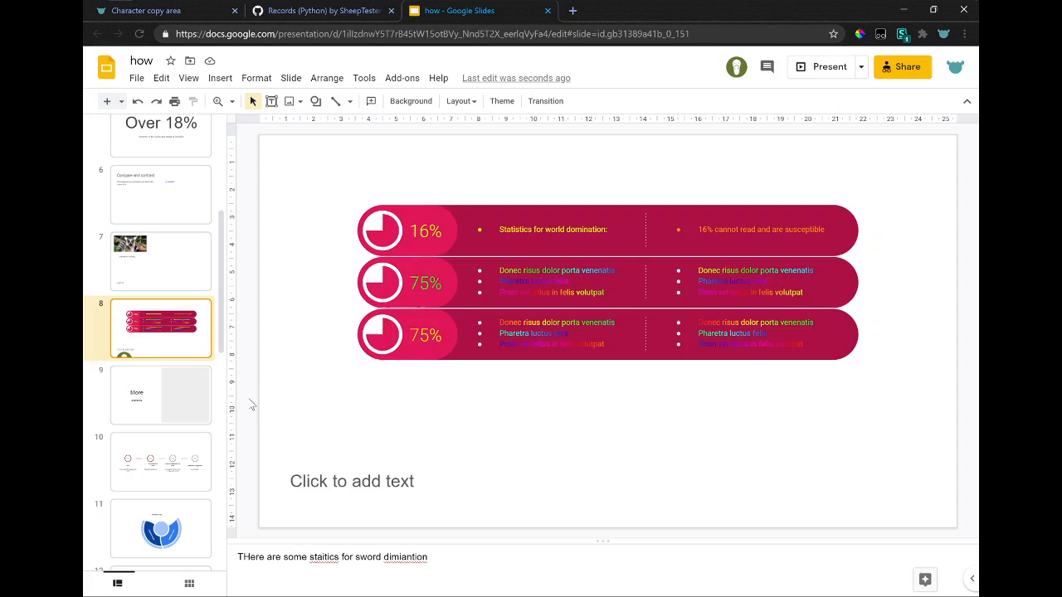
left_click(160, 395)
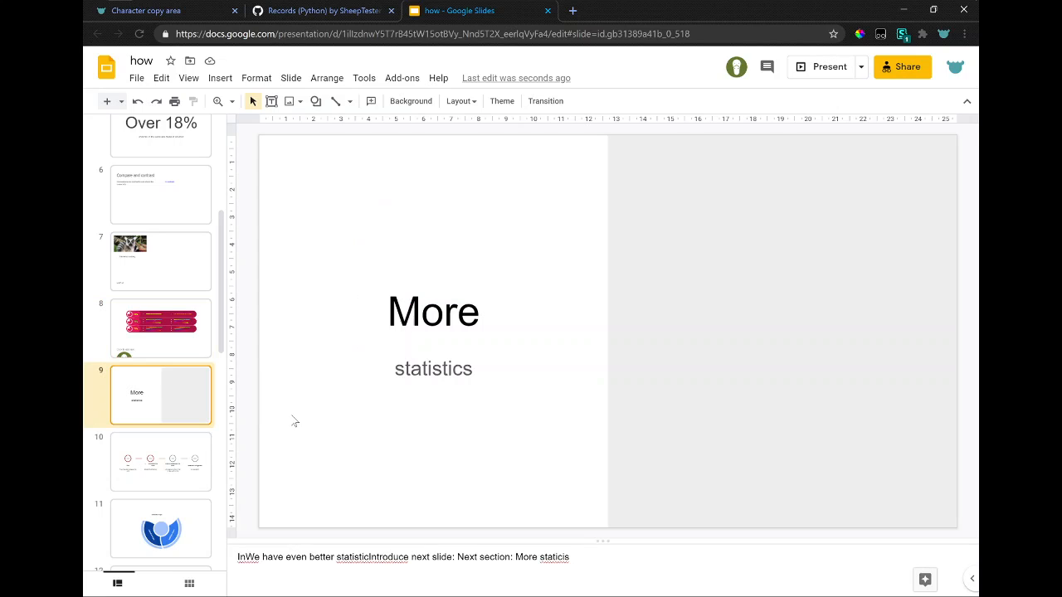
mouse_move(255, 435)
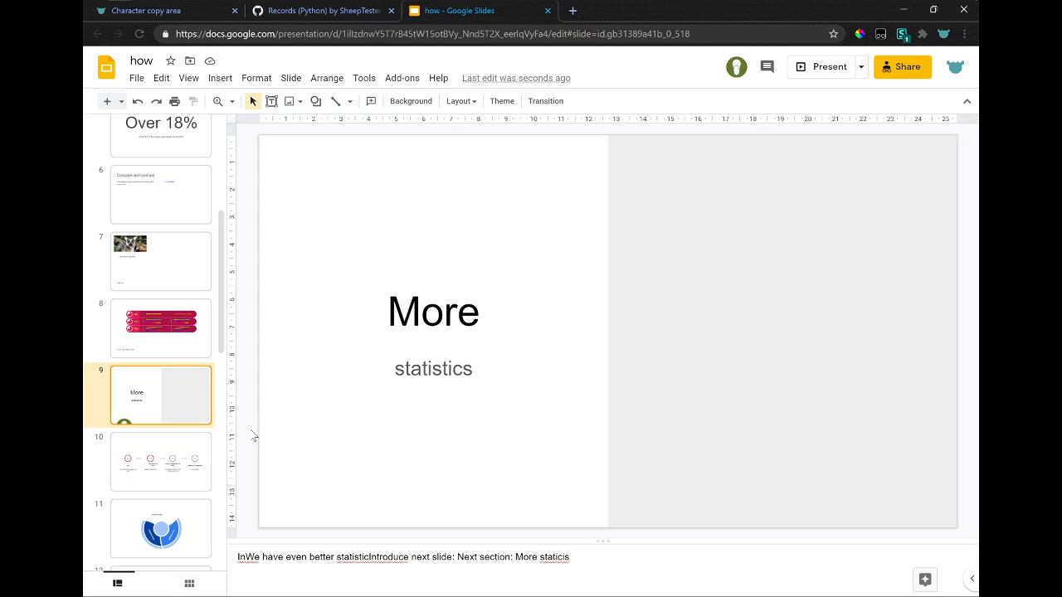
mouse_move(153, 450)
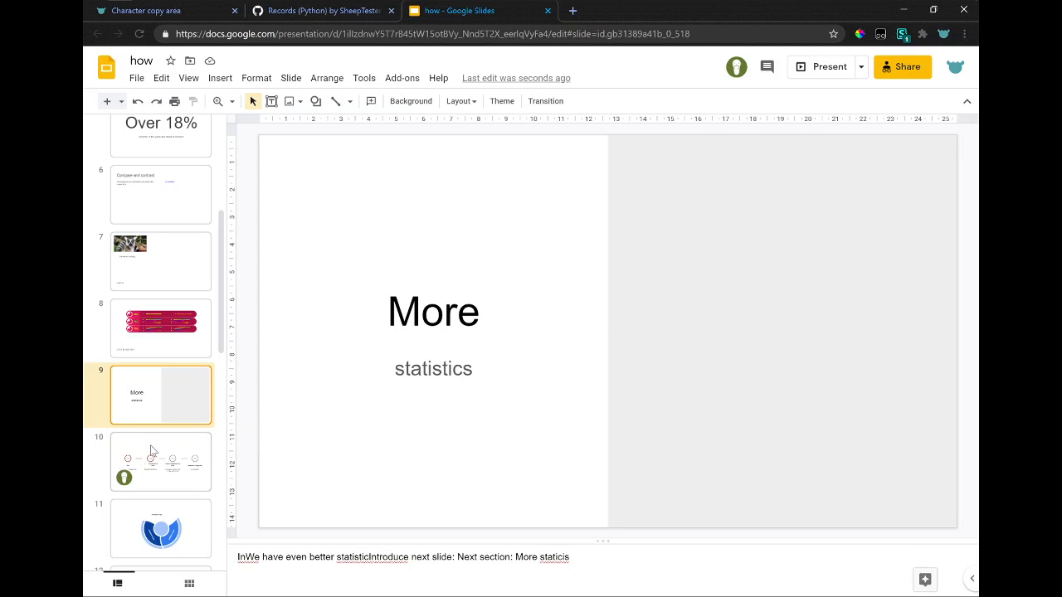
left_click(160, 462)
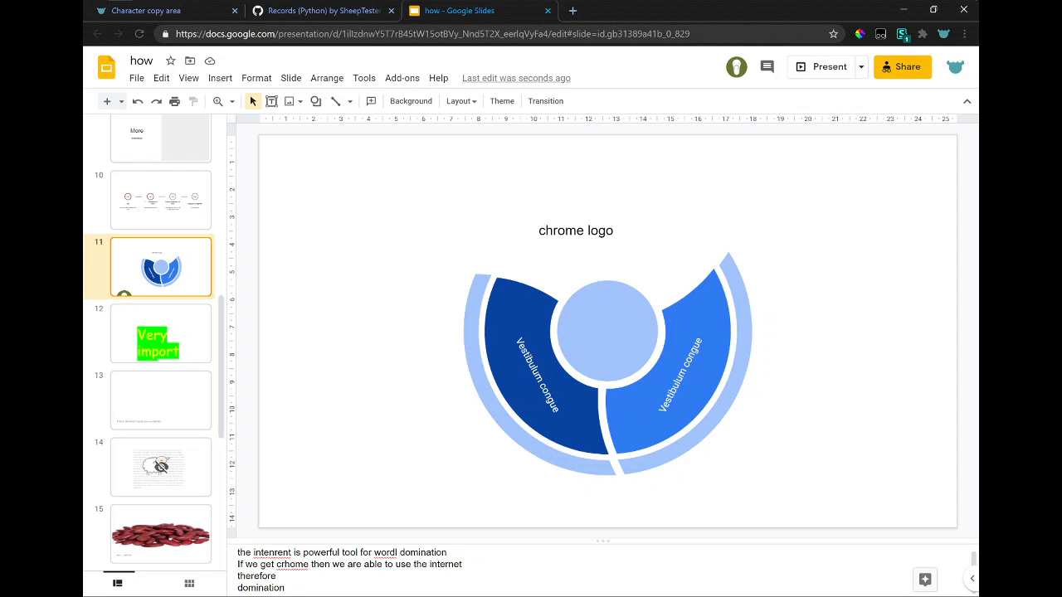
- Open slide 12, the bright green 'Very import' slide, with its sheep and economy notes
left_click(160, 333)
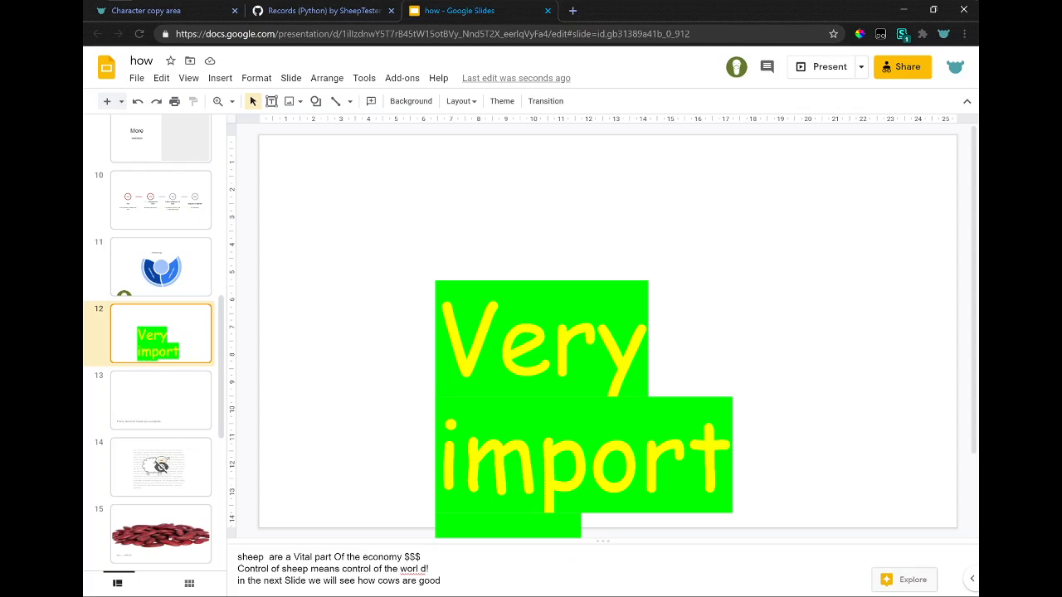
mouse_move(241, 493)
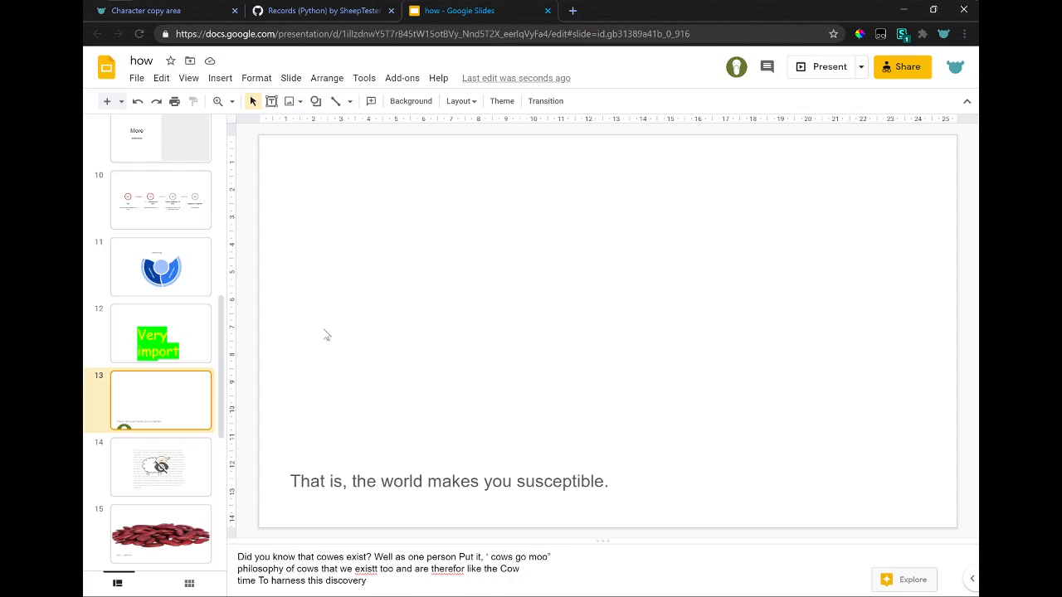
mouse_move(272, 365)
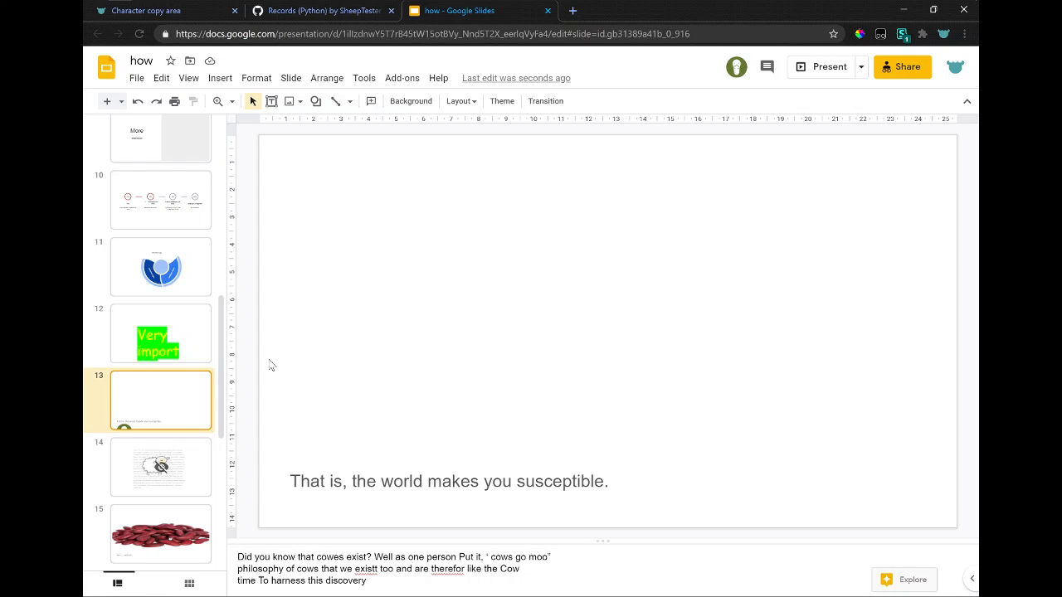
mouse_move(198, 438)
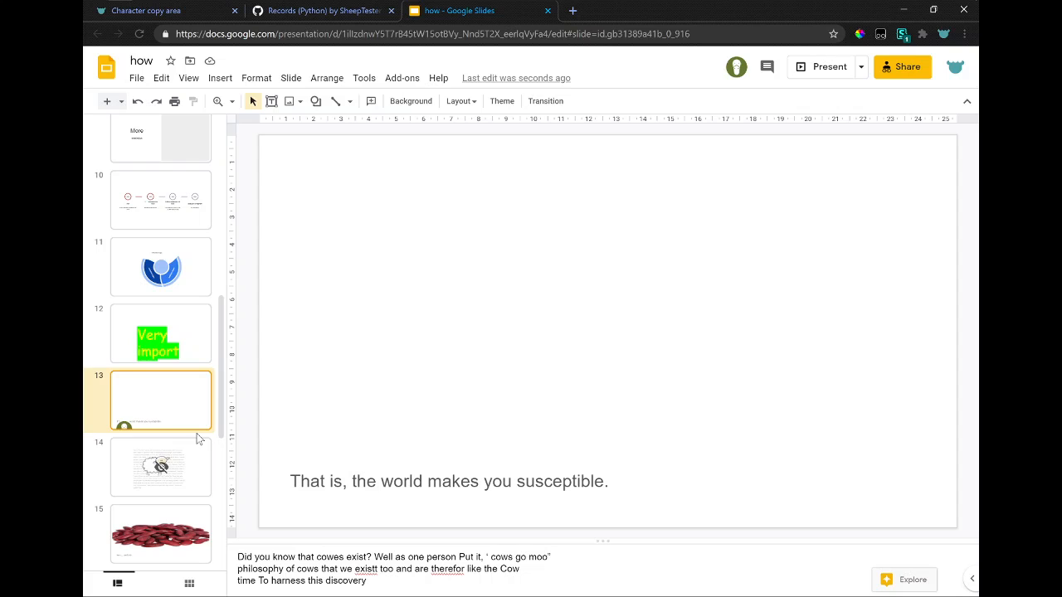